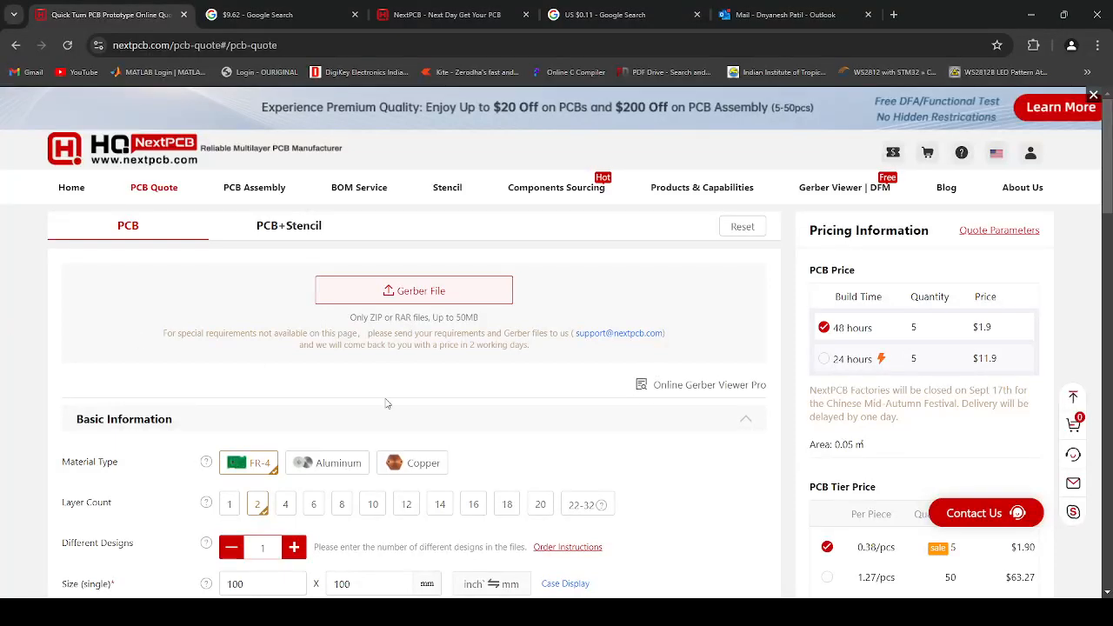
mouse_move(428, 414)
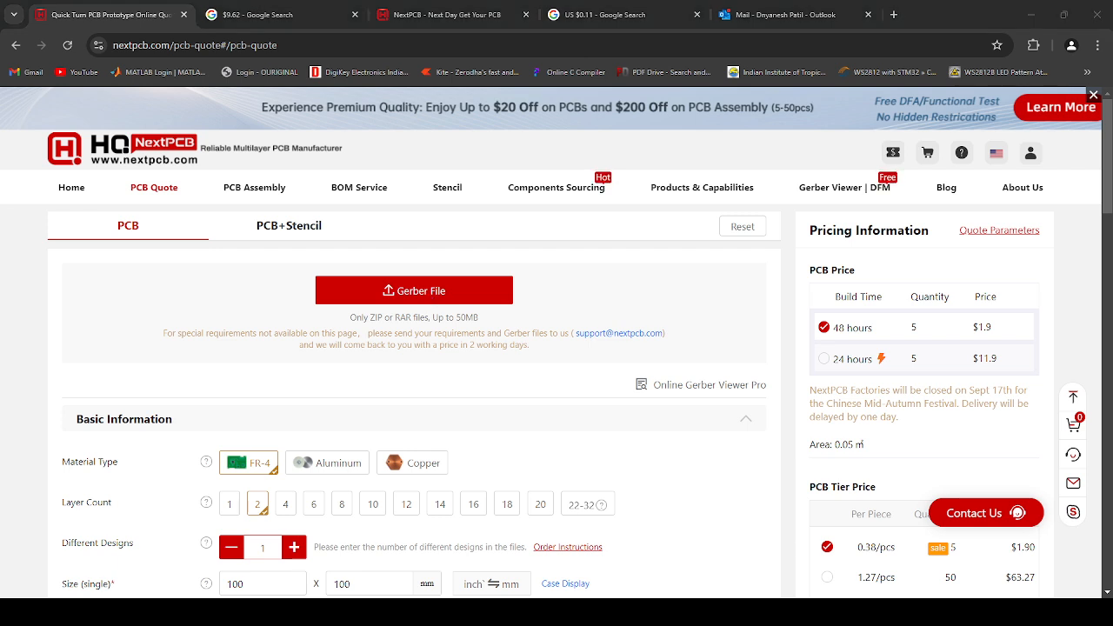
Upload the SMPS12V10A.zip Gerber and let NextPCB parse the 92.6 × 46.7 mm board.
left_click(414, 291)
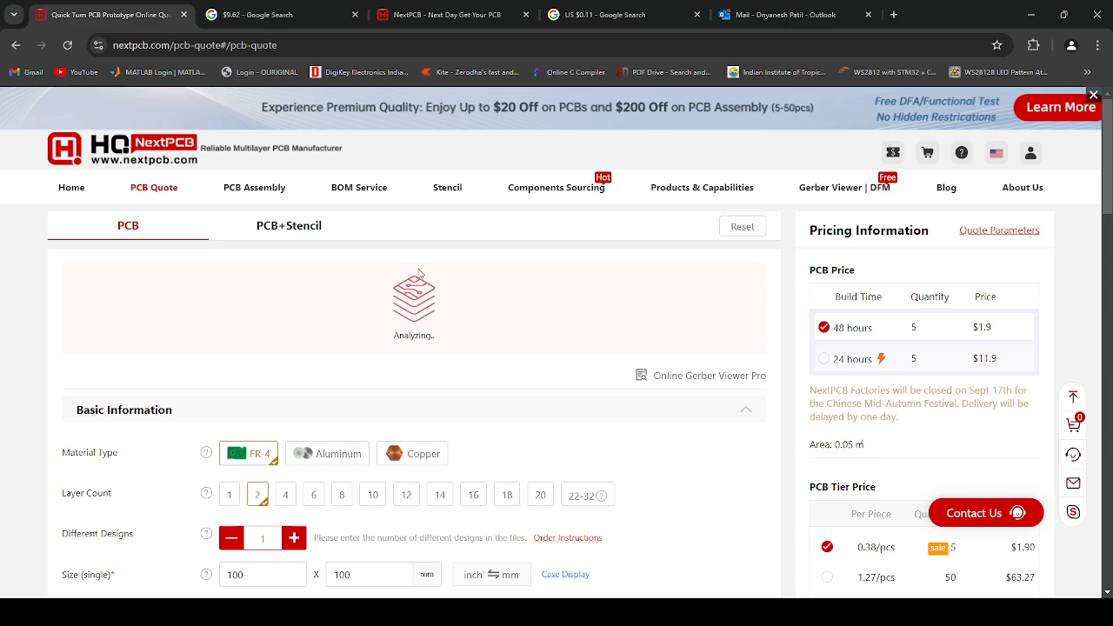
scroll("down", 3)
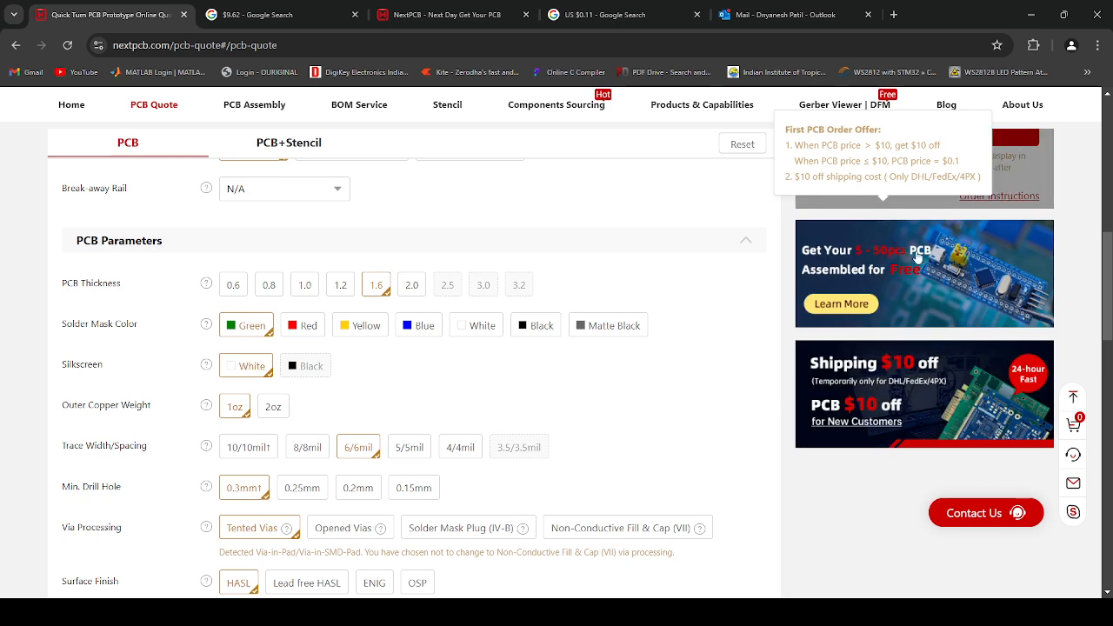
mouse_move(887, 159)
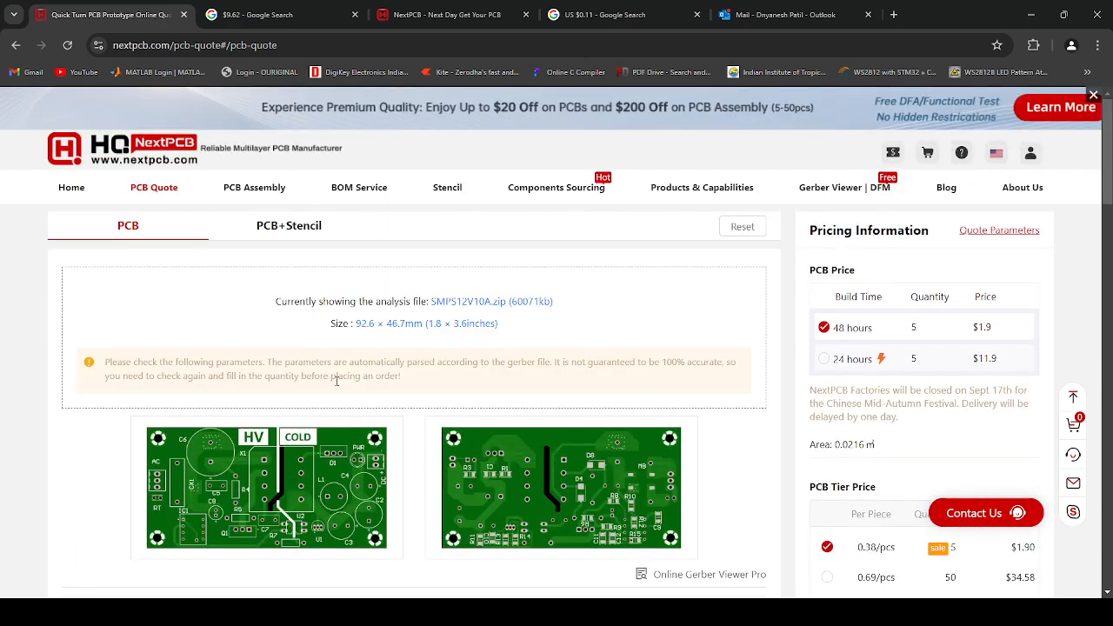
Scroll to Basic Information and reach the Quantity field showing 5 boards.
scroll("down", 3)
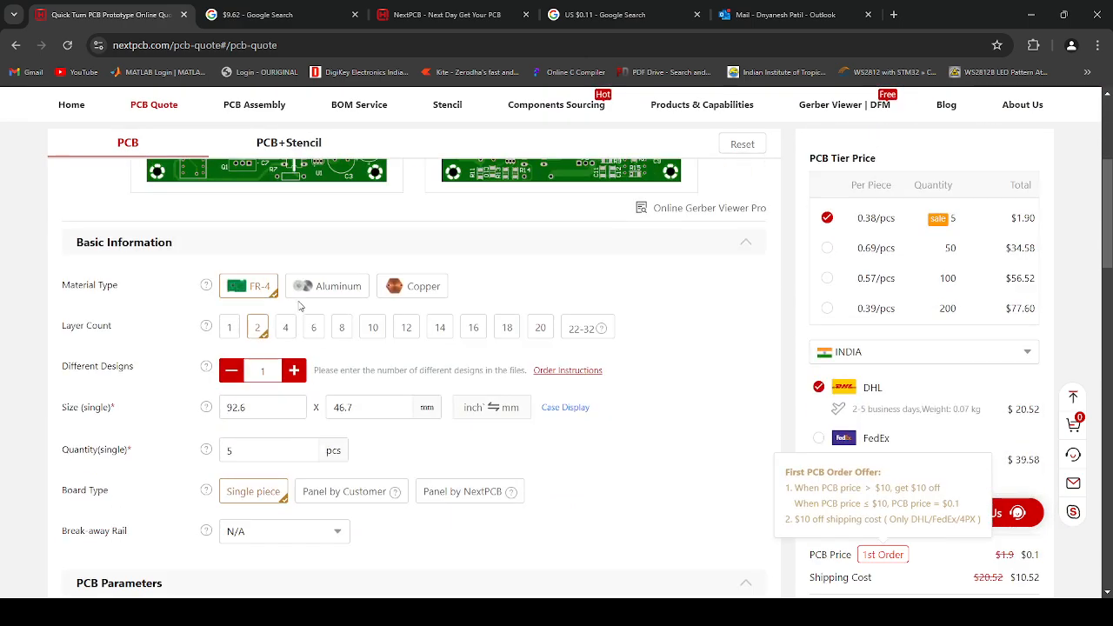
scroll("down", 3)
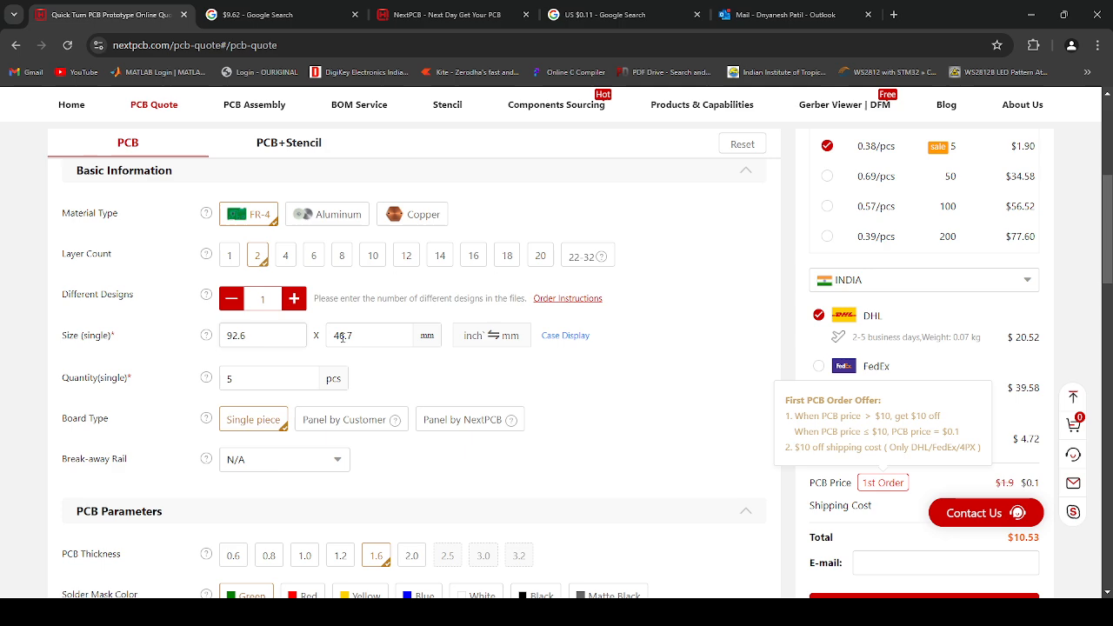
mouse_move(369, 334)
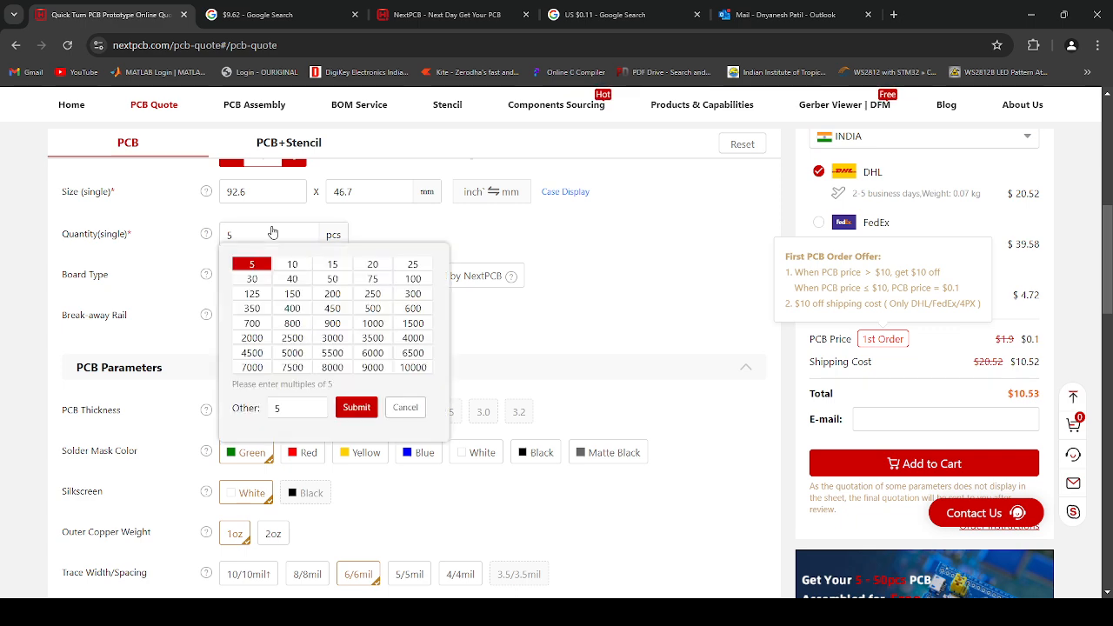
Choose 10 boards and compare the DHL, FedEx and 4PX shipping costs at a $10.53 total.
left_click(292, 264)
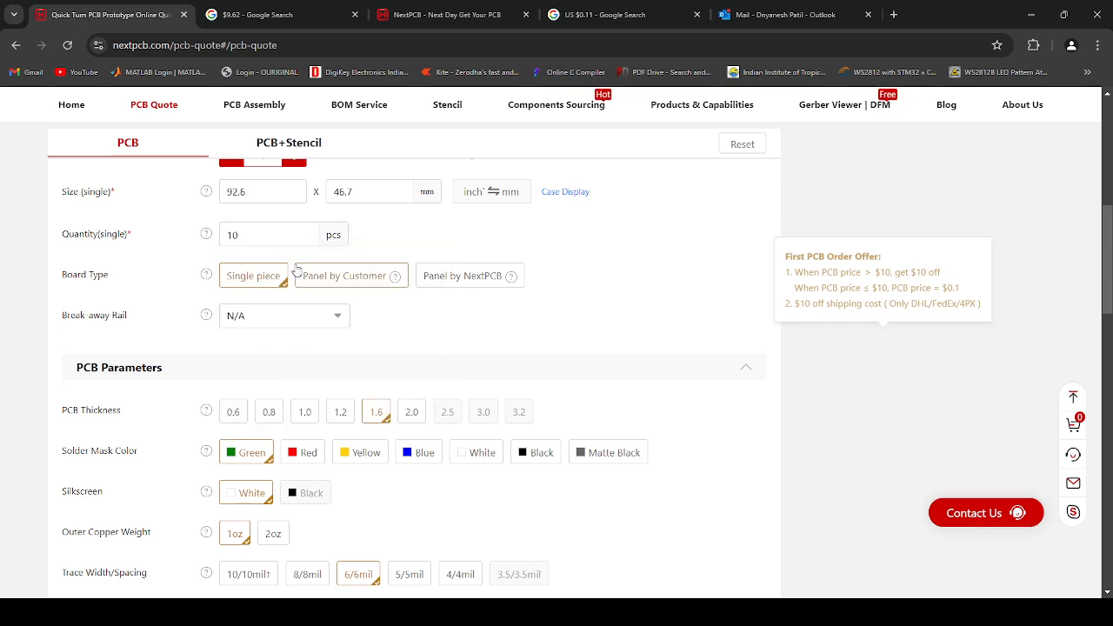
mouse_move(766, 287)
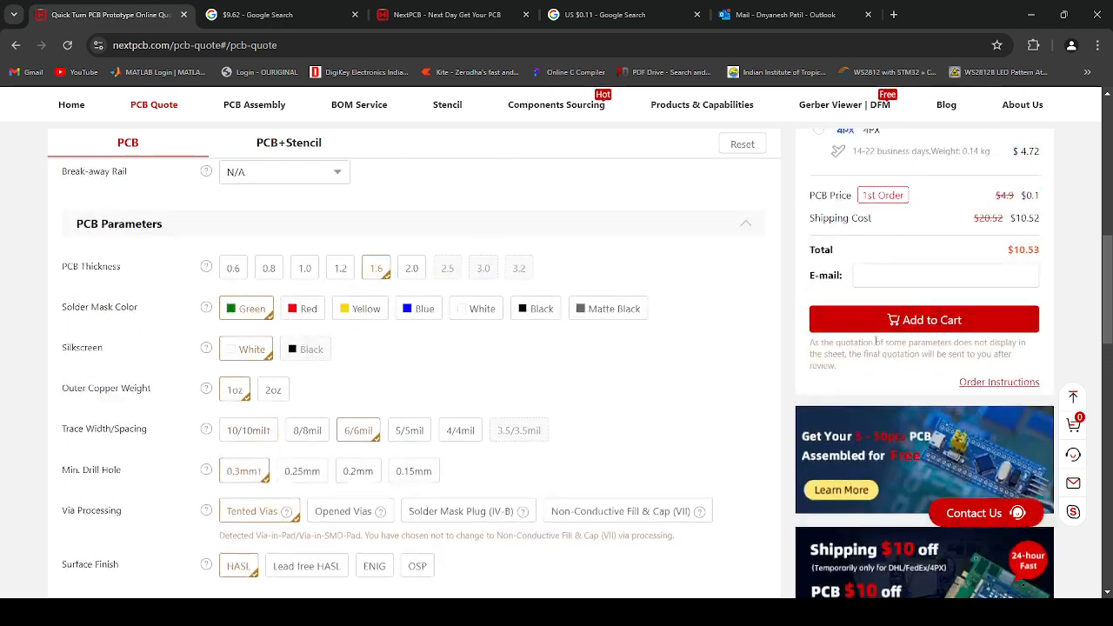
scroll("up", 3)
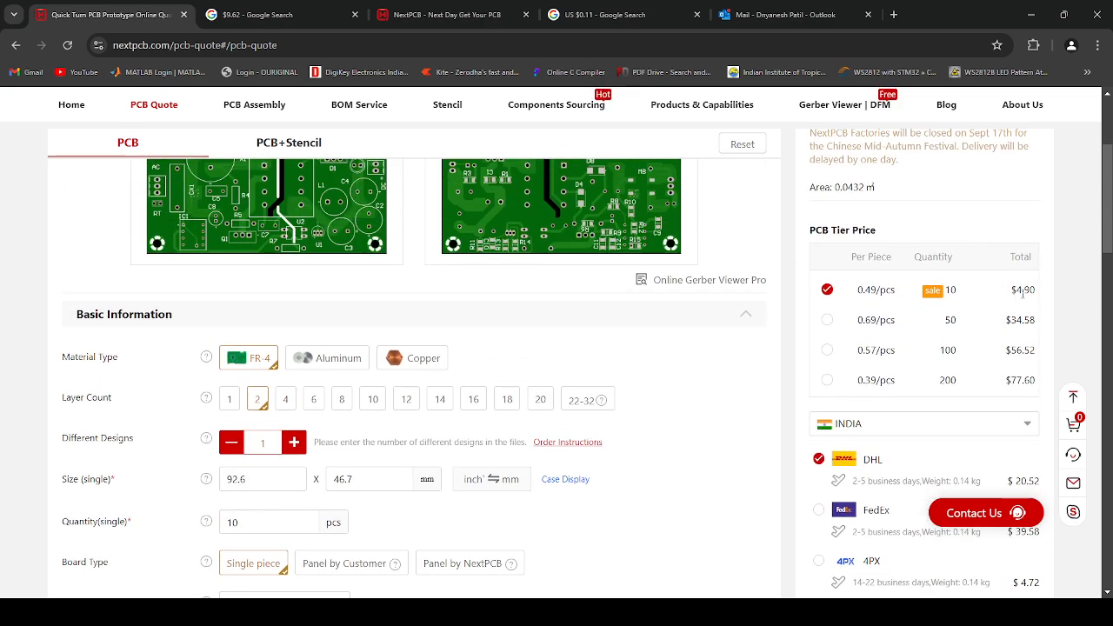
scroll("down", 3)
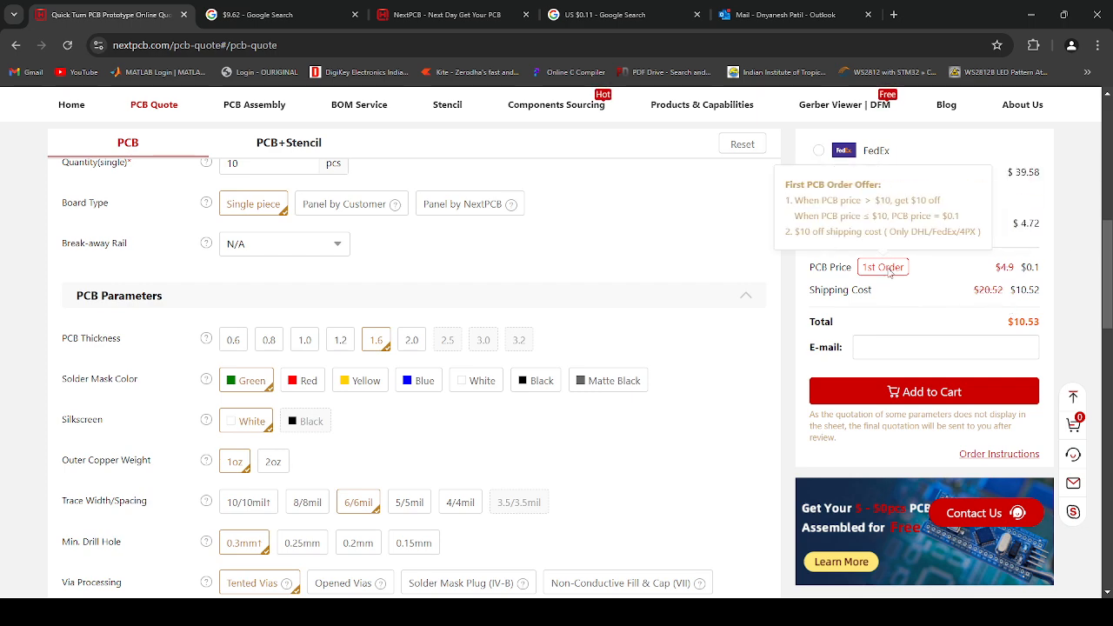
mouse_move(1017, 276)
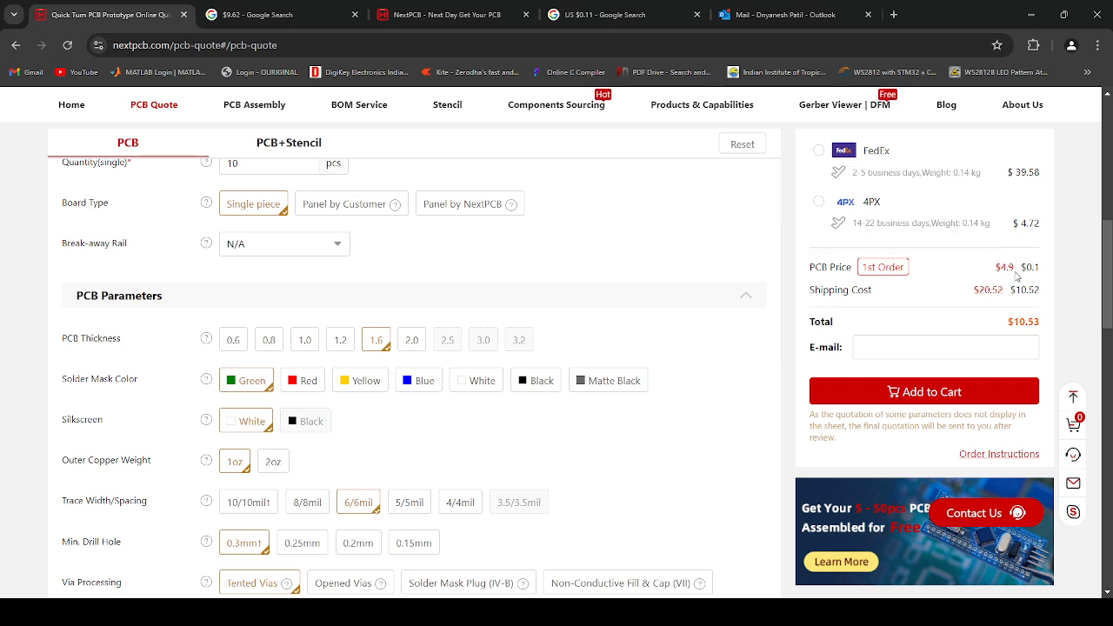
mouse_move(1068, 274)
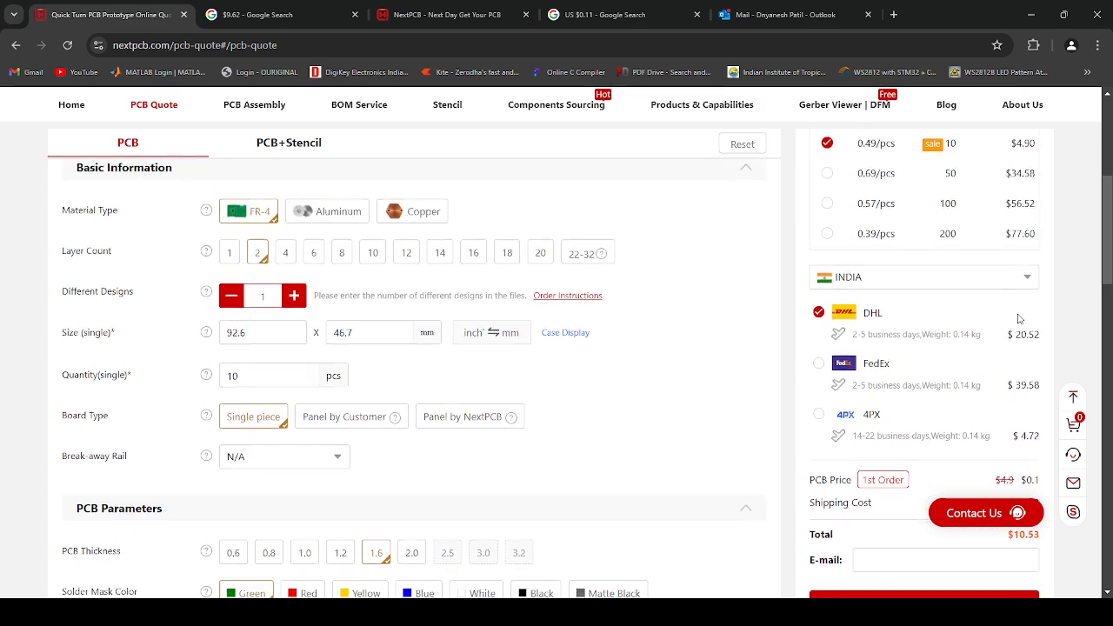
scroll("down", 3)
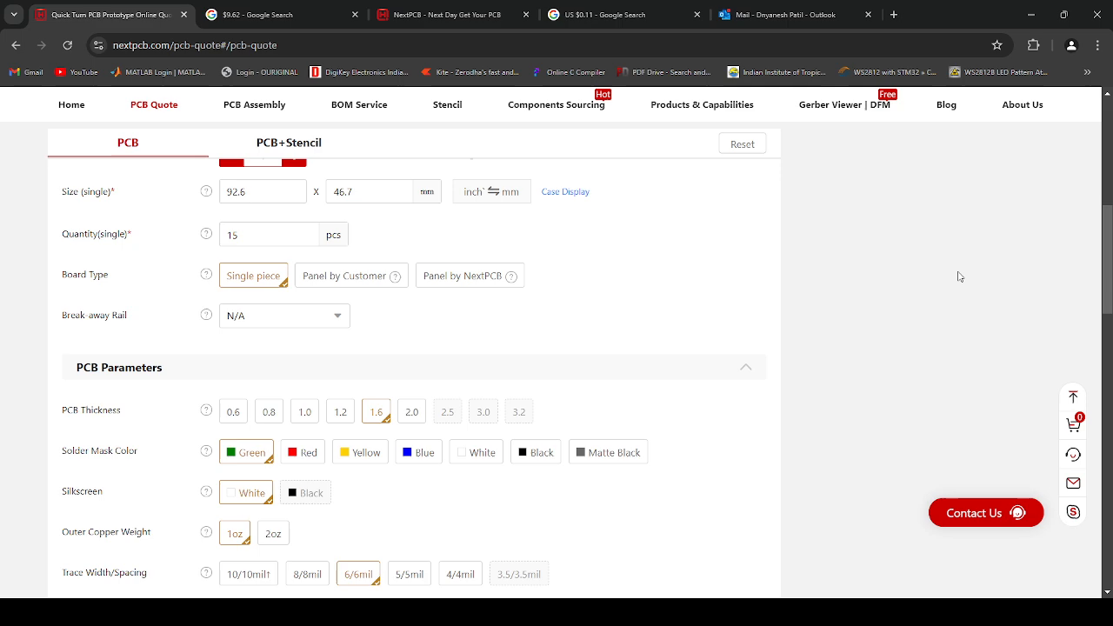
Restore the quantity to 10 boards with 4PX shipping, reaching a $0.1 total.
scroll("down", 3)
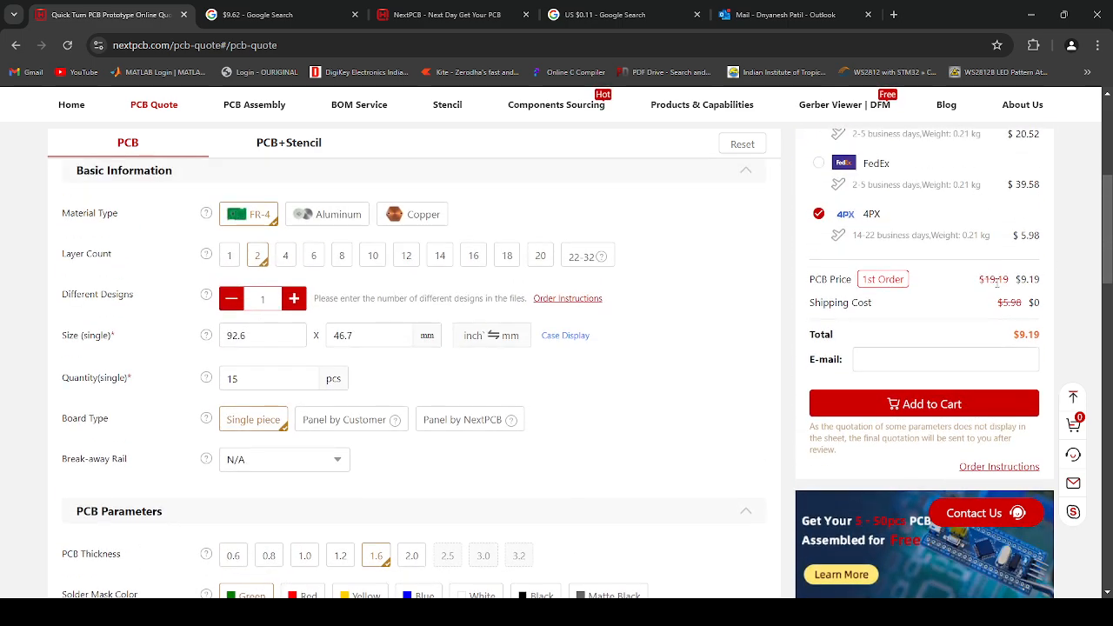
scroll("down", 3)
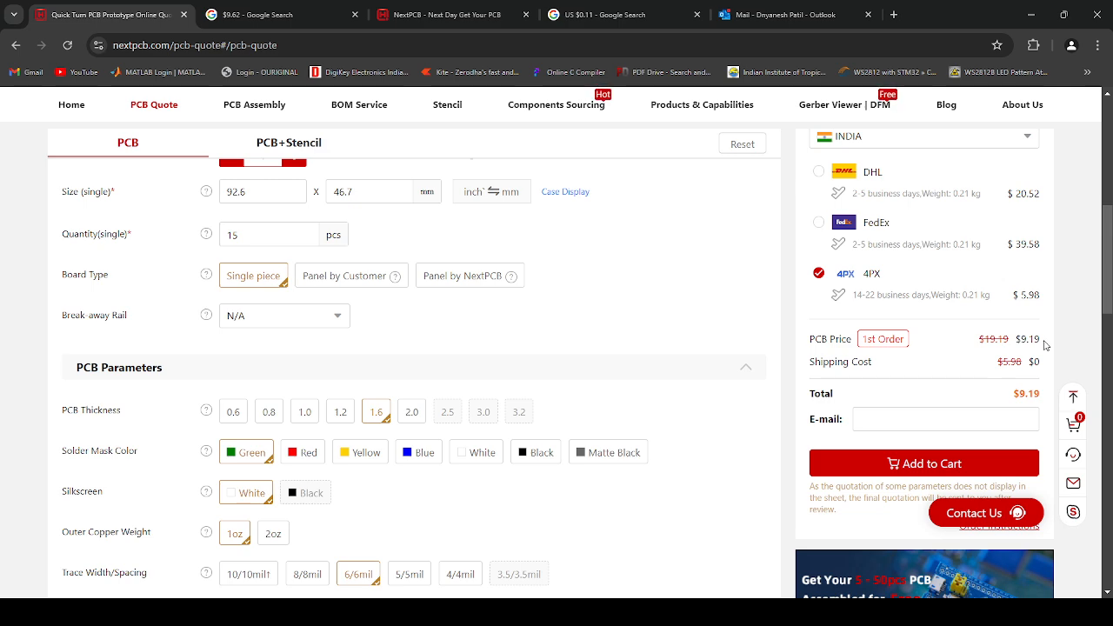
scroll("down", 3)
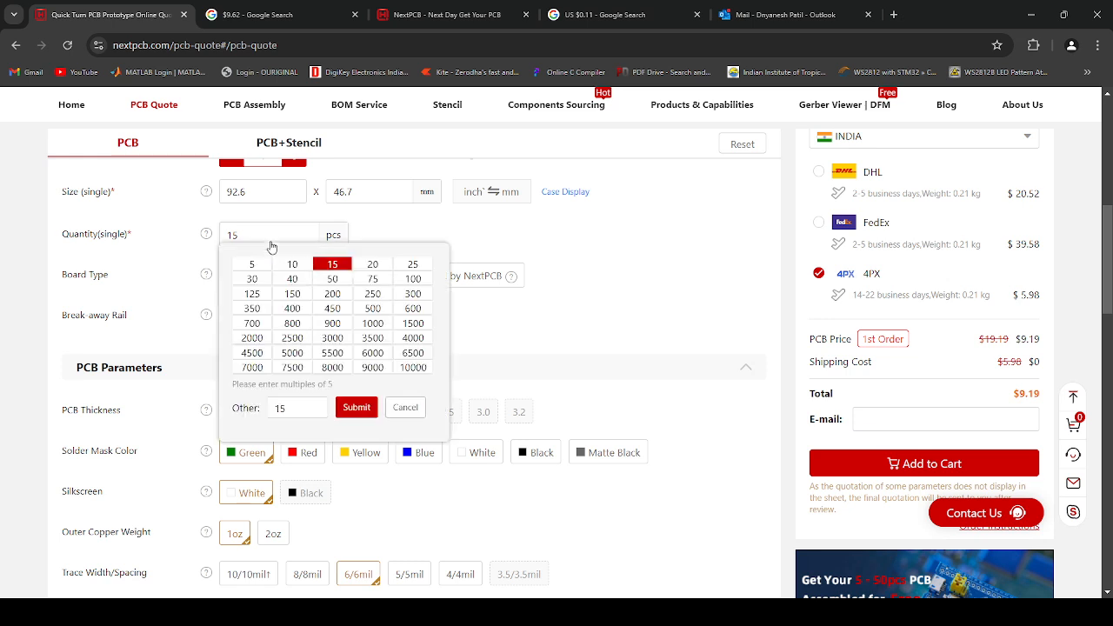
left_click(292, 264)
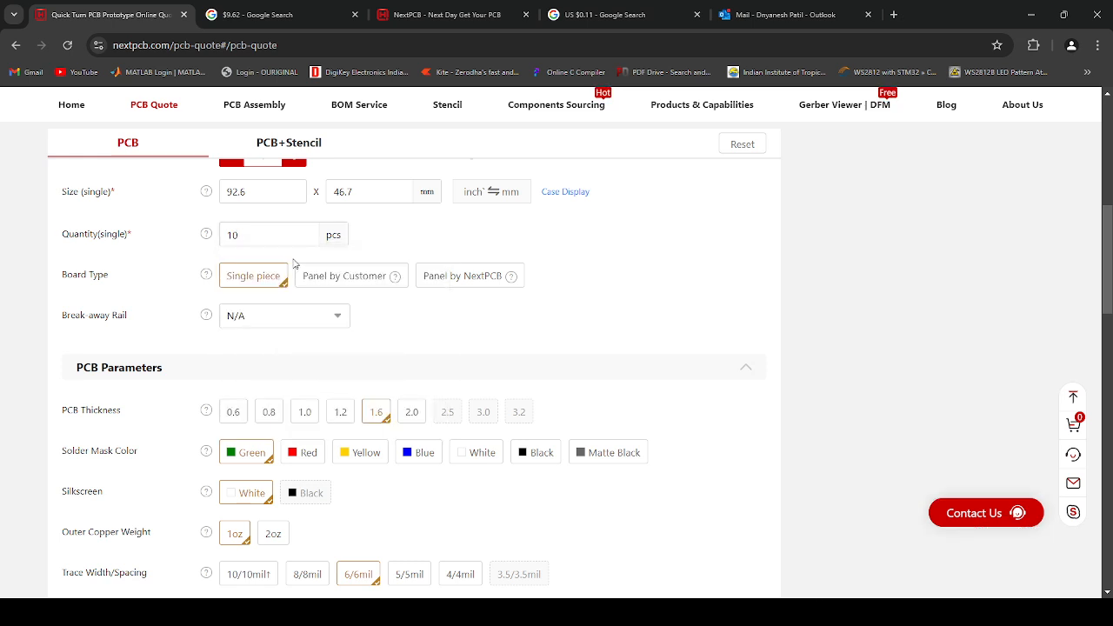
mouse_move(892, 247)
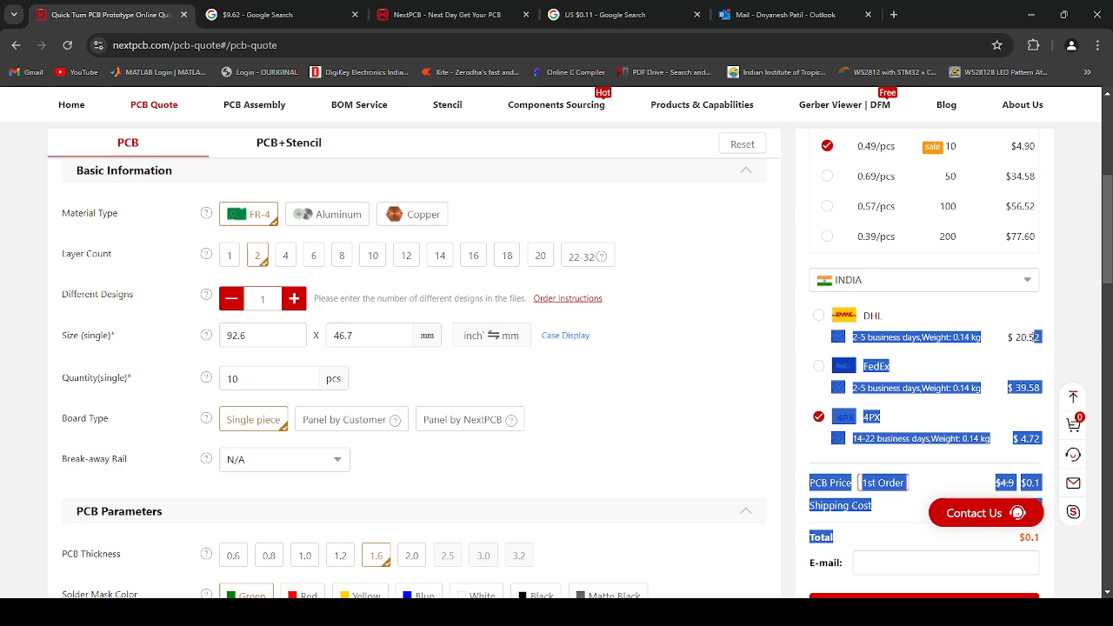
scroll("down", 3)
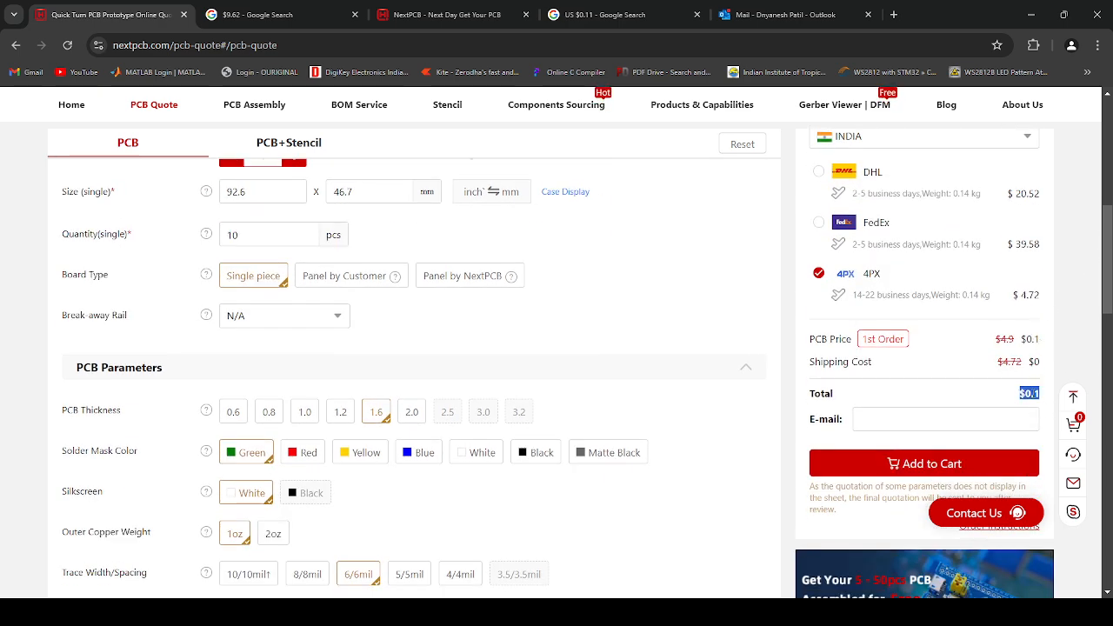
In the Google tab, dismiss the location prompt and select the 8.39 Indian Rupee conversion of $0.1.
left_click(257, 14)
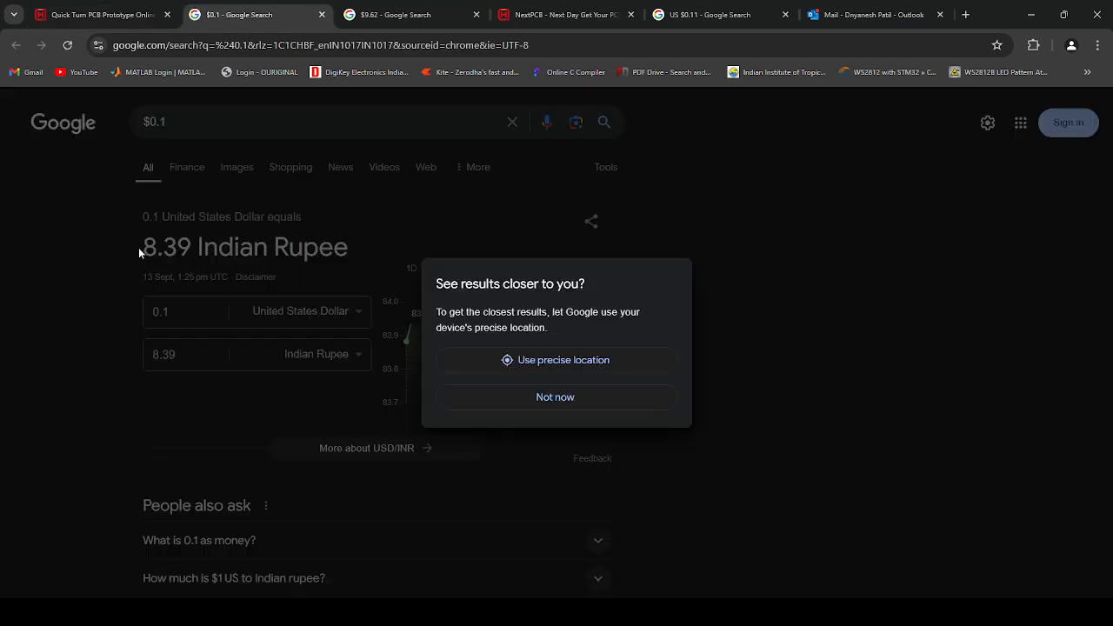
left_click(555, 396)
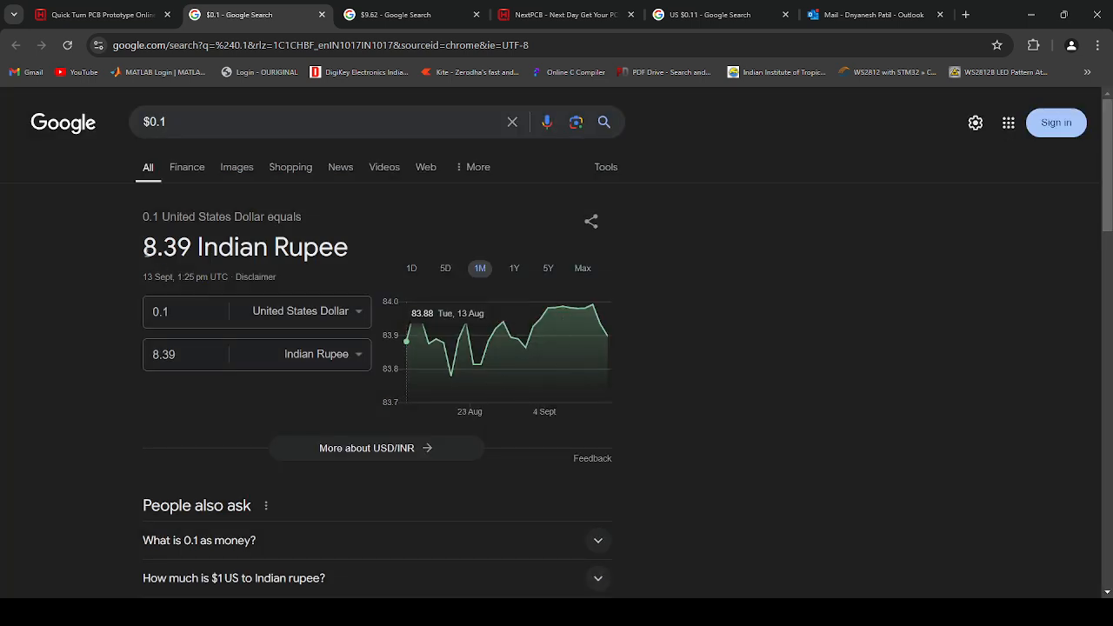
double_click(167, 247)
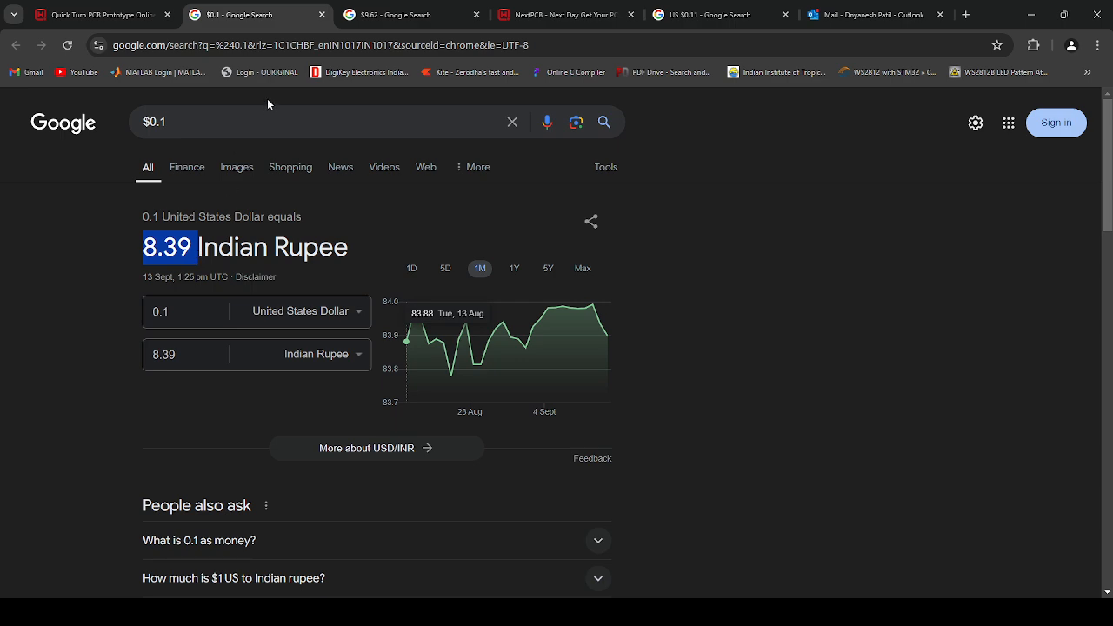
Return to the NextPCB quote showing 10 boards, 4PX shipping and a $0.1 total.
left_click(95, 14)
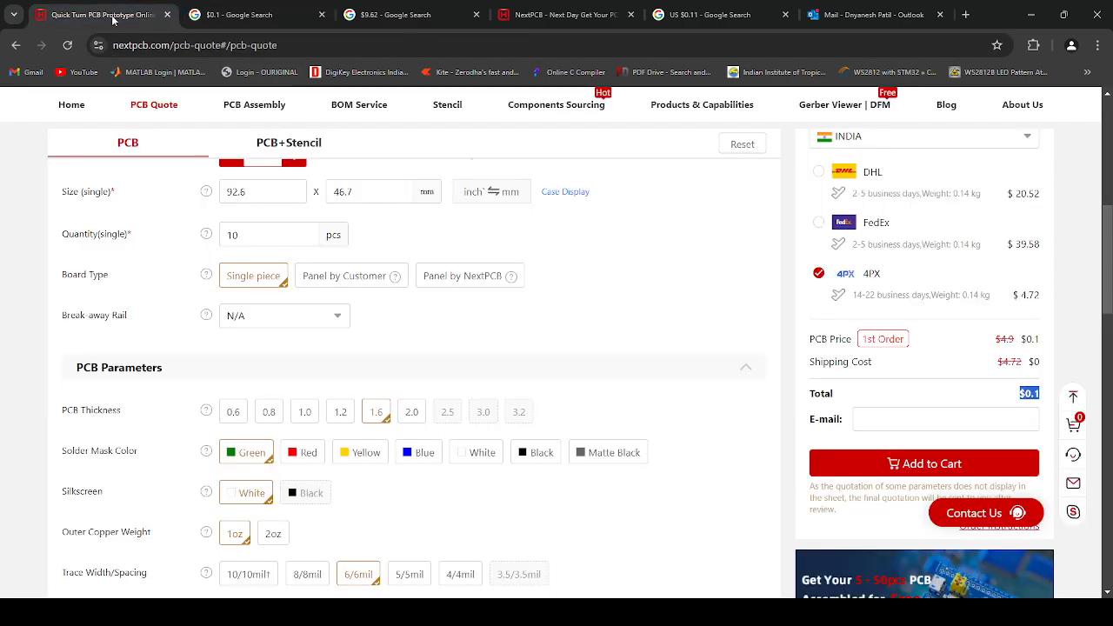
mouse_move(624, 223)
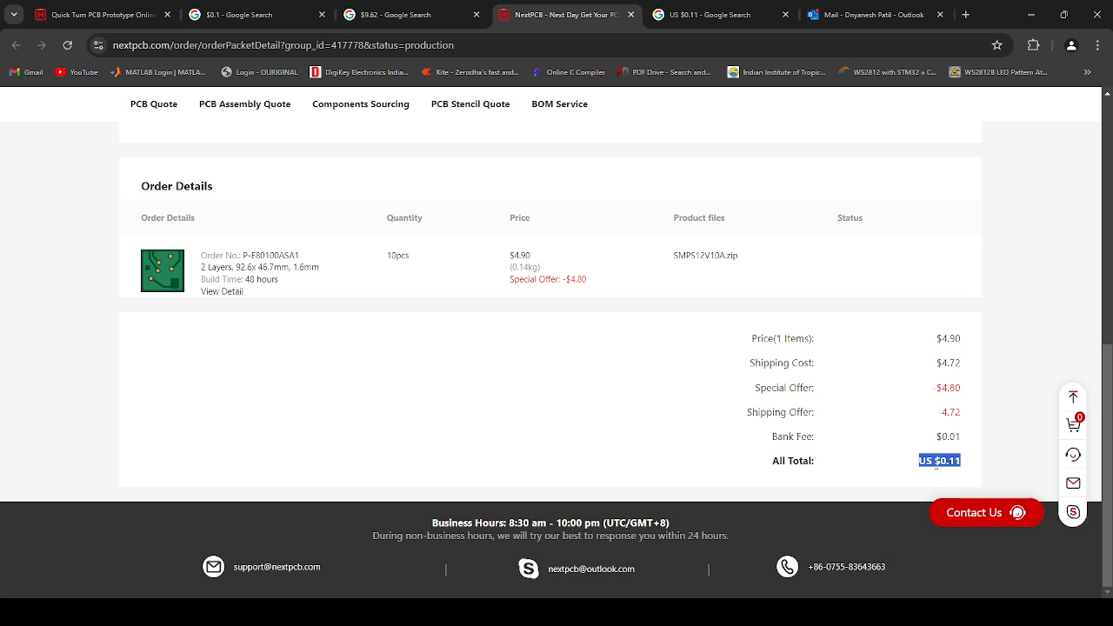
mouse_move(876, 322)
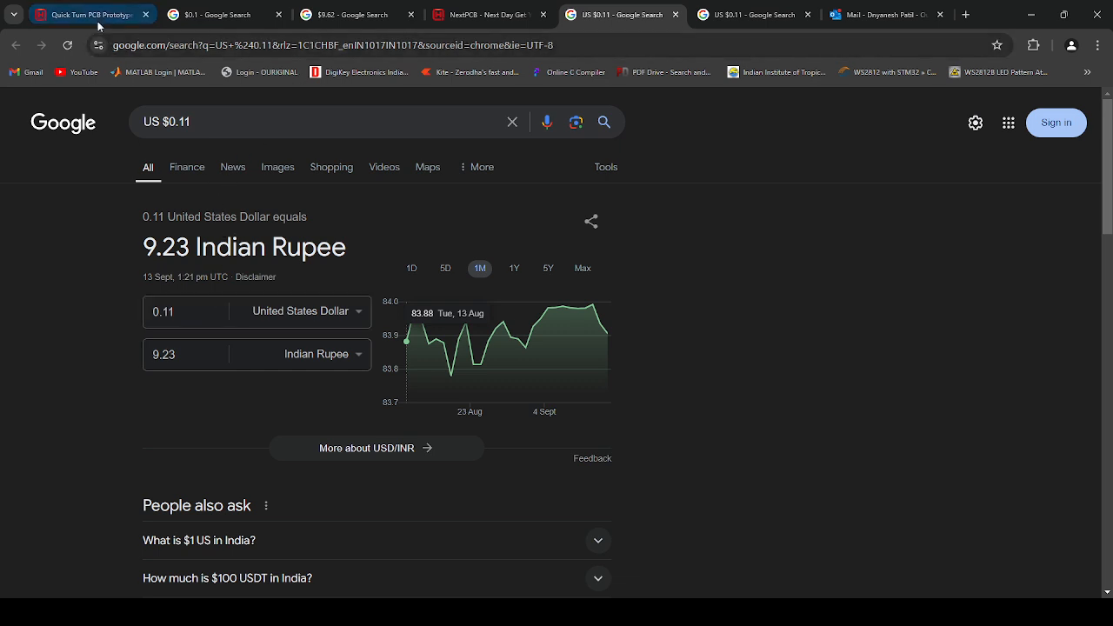
left_click(87, 14)
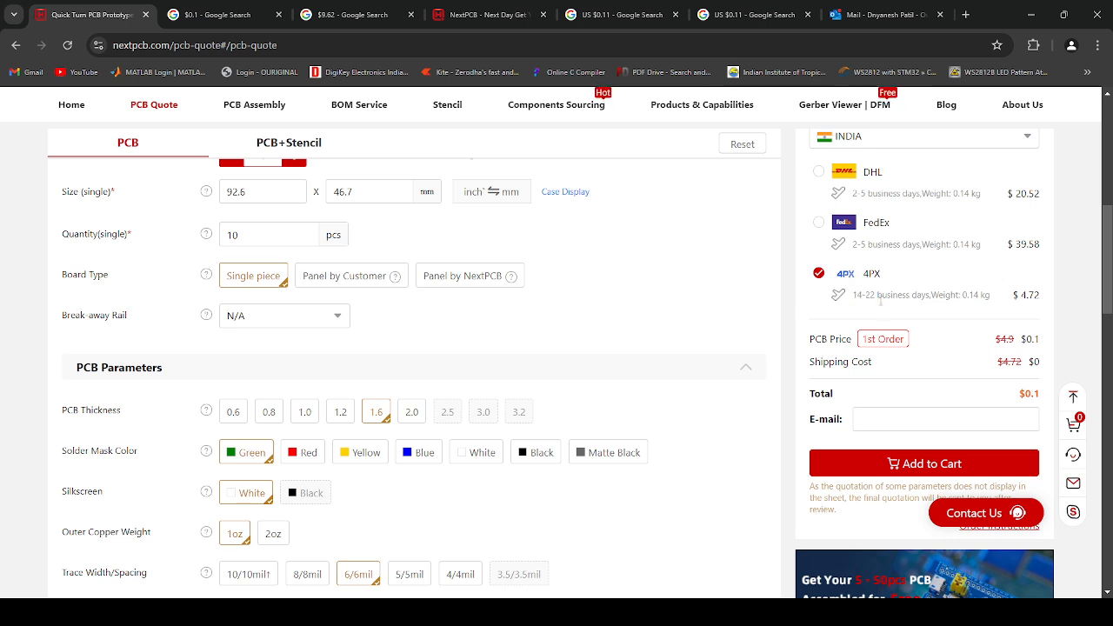
mouse_move(978, 315)
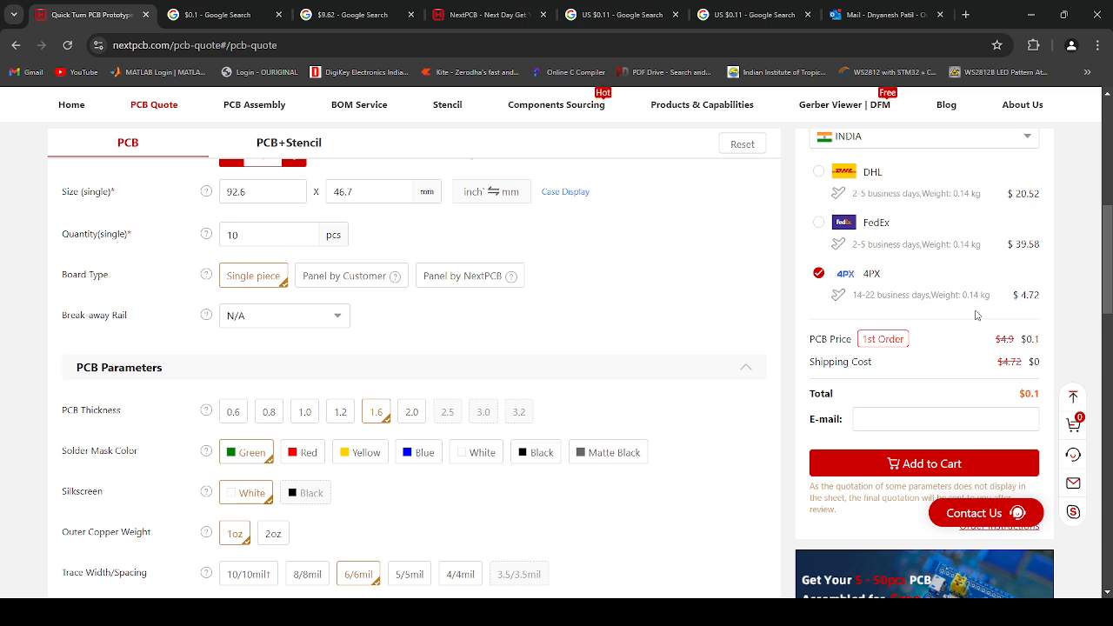
mouse_move(649, 347)
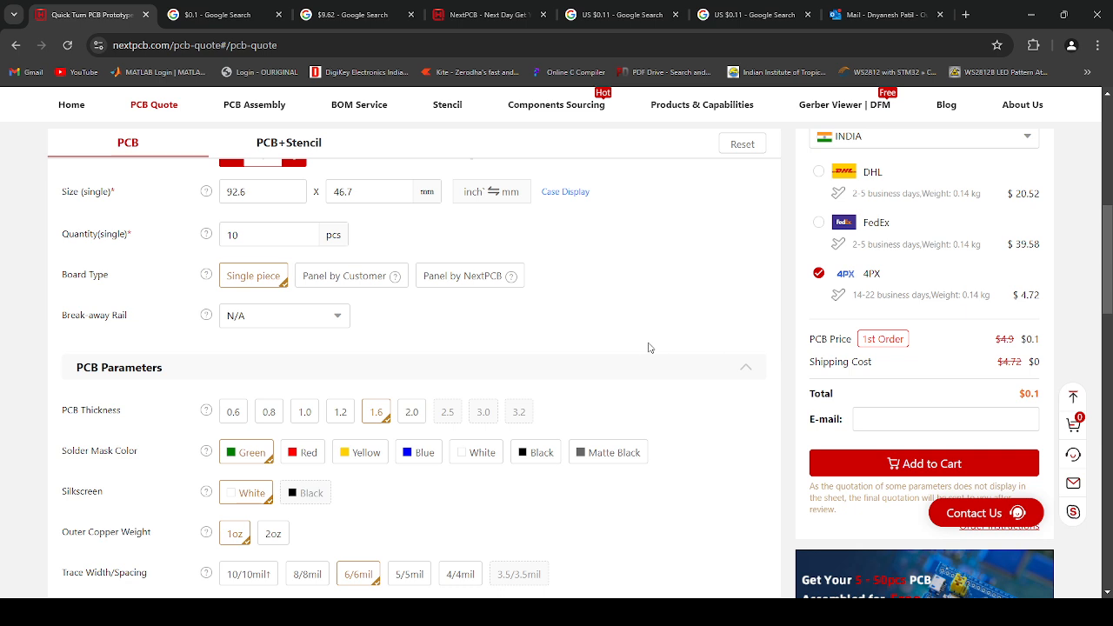
mouse_move(661, 435)
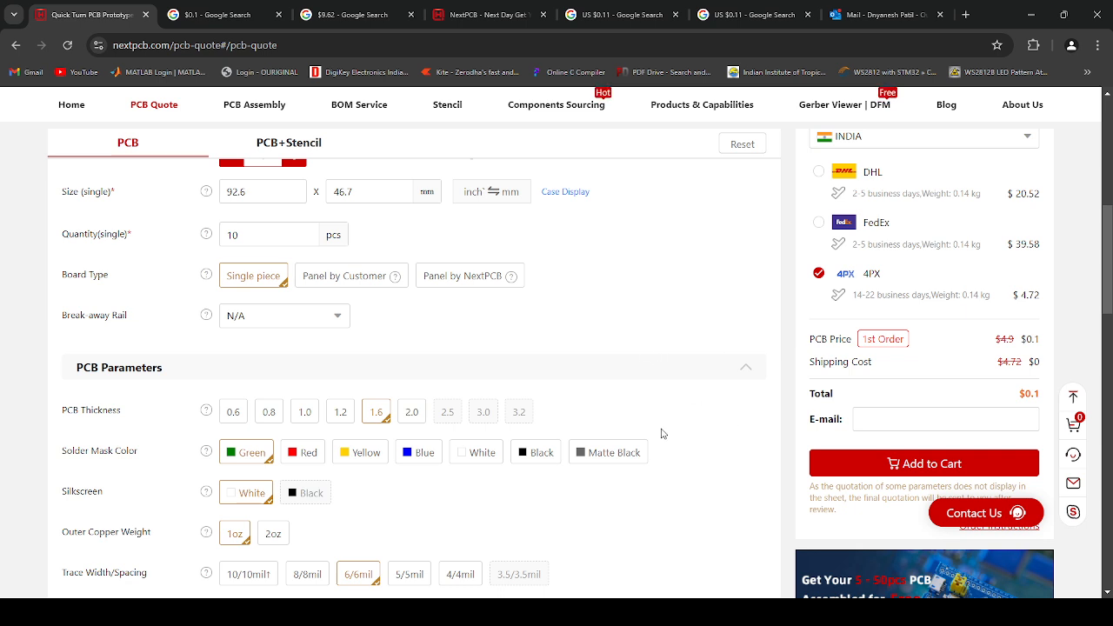